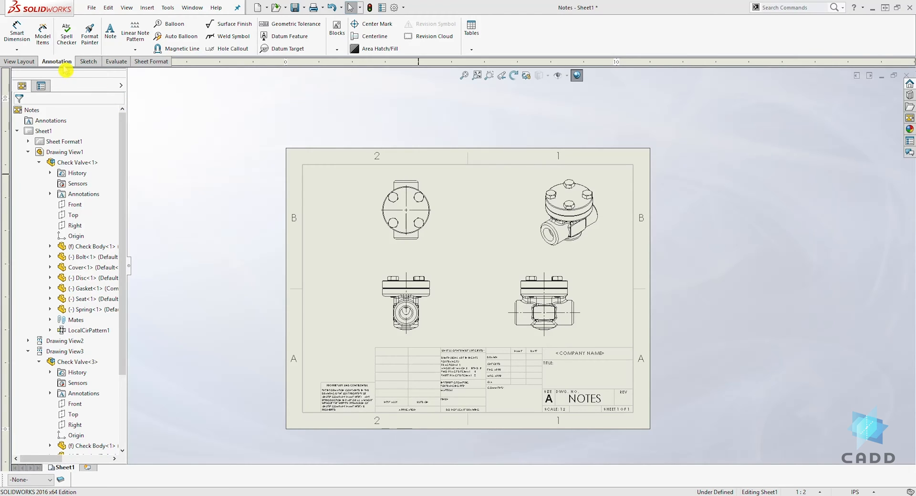
# - Start the Note tool from the Annotation toolbar to add a text note
pyautogui.click(110, 33)
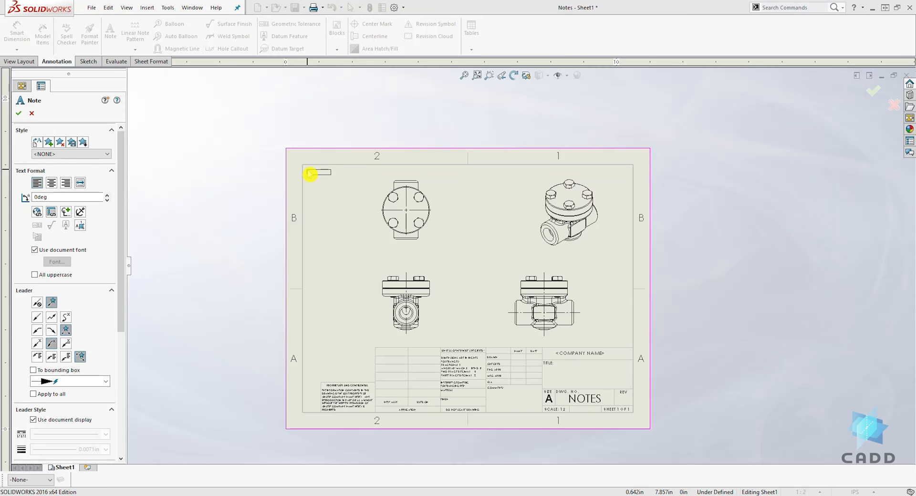
# - Place a leaderless note at the upper-left corner reading 'This is a Check Valve'
pyautogui.click(310, 174)
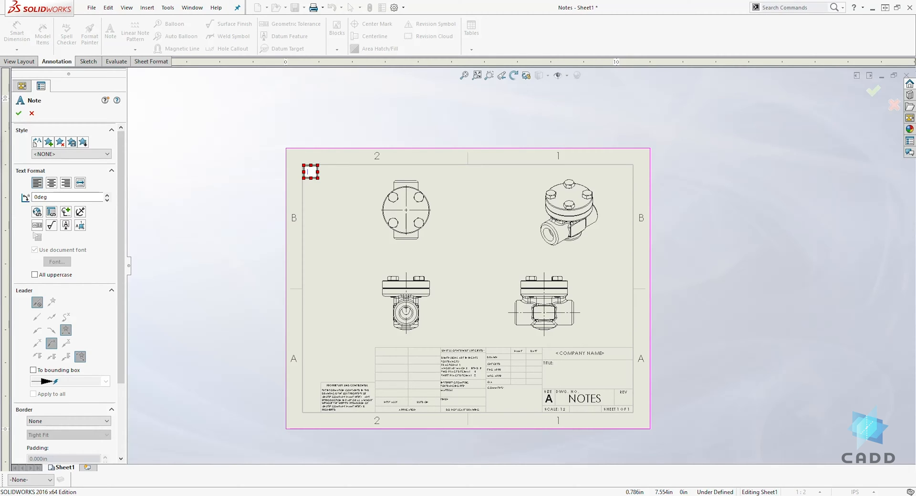
pyautogui.write('This is a')
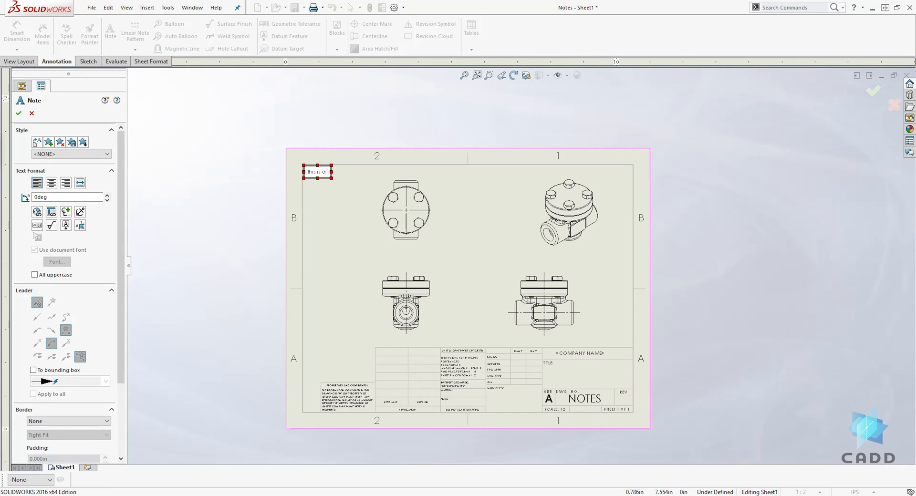
pyautogui.write('Check Valve')
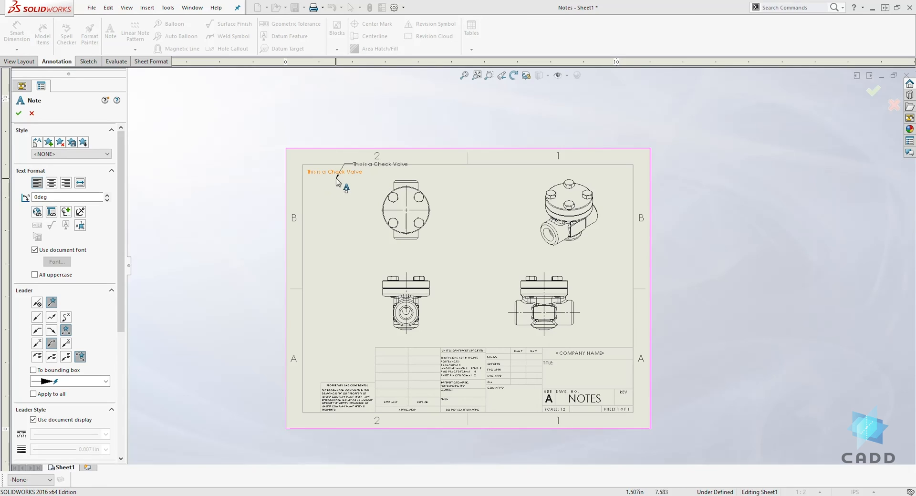
# - Attach a second 'This is a Check Valve' note with a leader to the top-left view
pyautogui.click(329, 187)
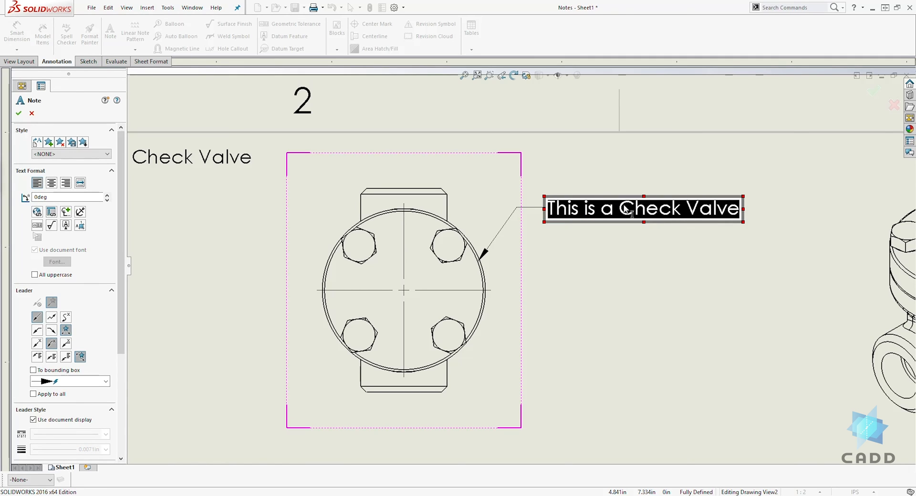
pyautogui.moveTo(641, 180)
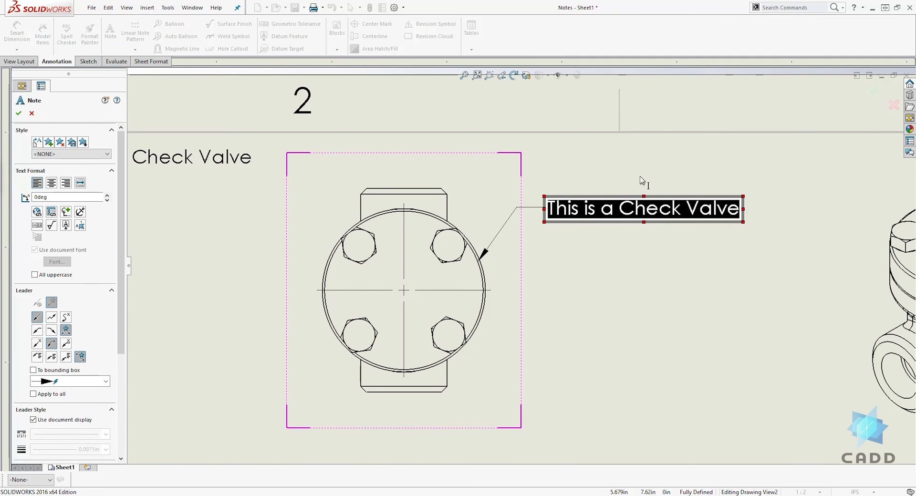